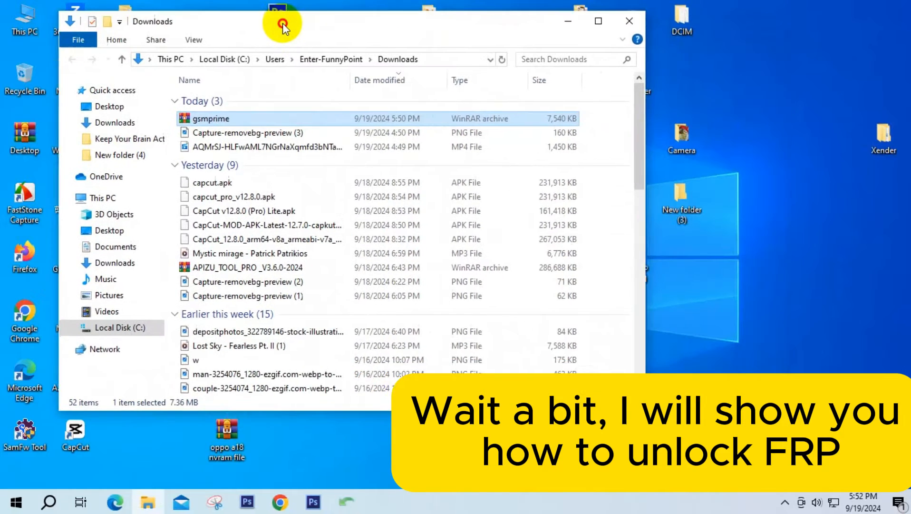
right_click(185, 118)
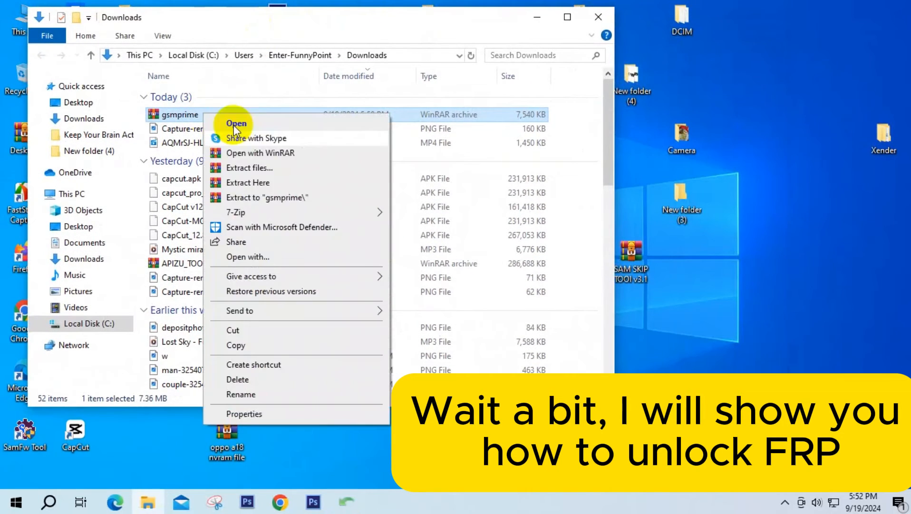
left_click(236, 123)
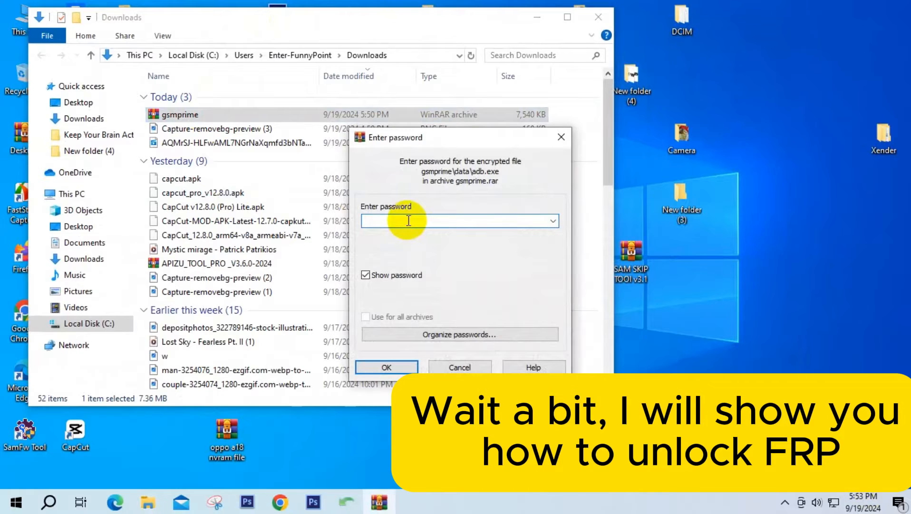
type("gsmprime")
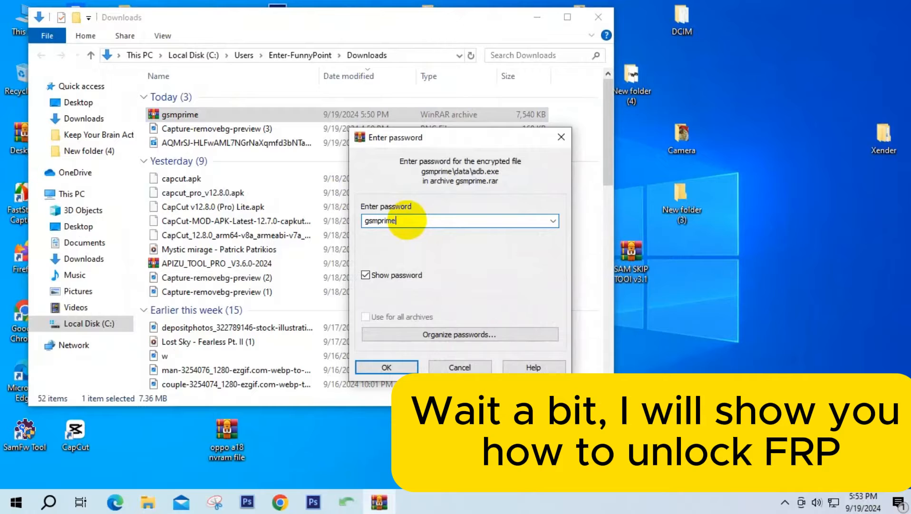
left_click(386, 367)
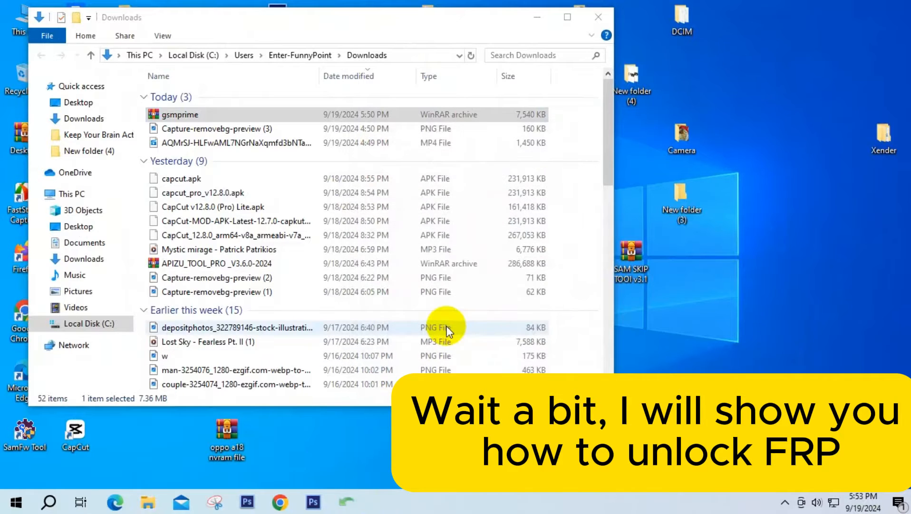
- Launch gsmprime.exe from the nested gsmprime folder, bypassing the malicious-file warning via More info
double_click(179, 114)
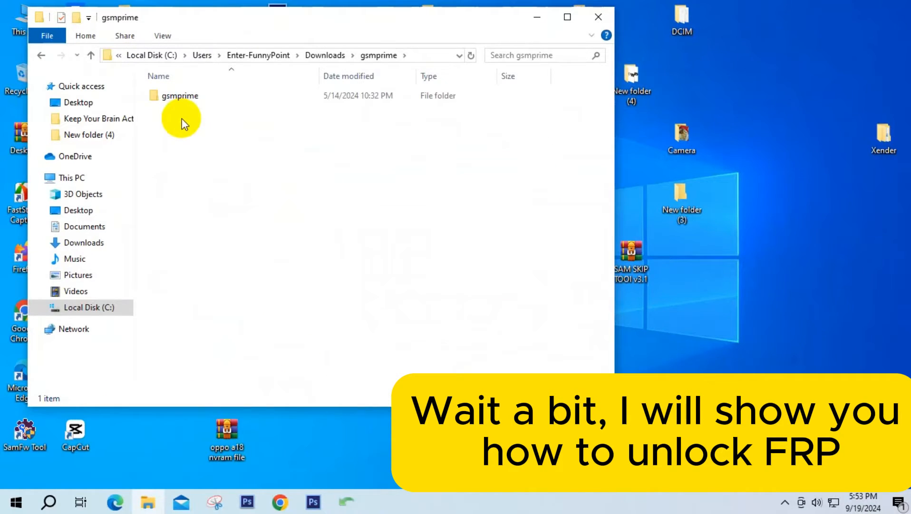
double_click(180, 95)
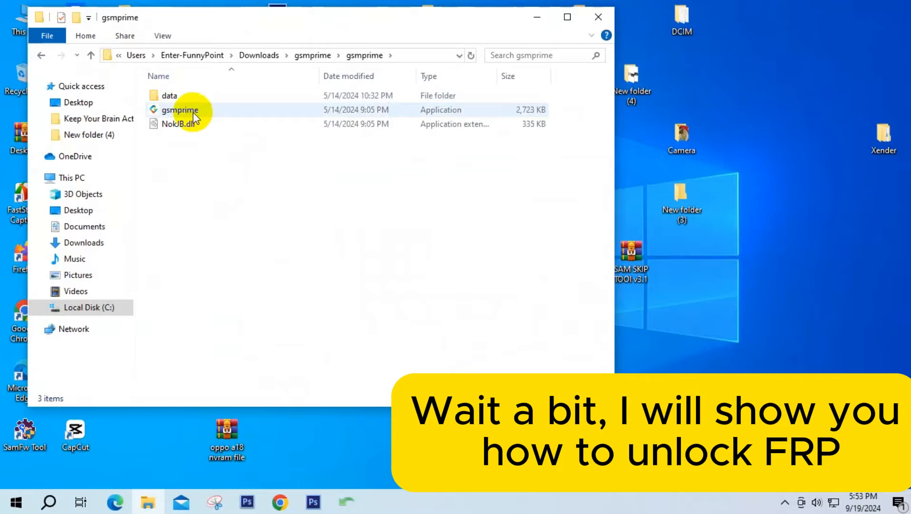
double_click(174, 109)
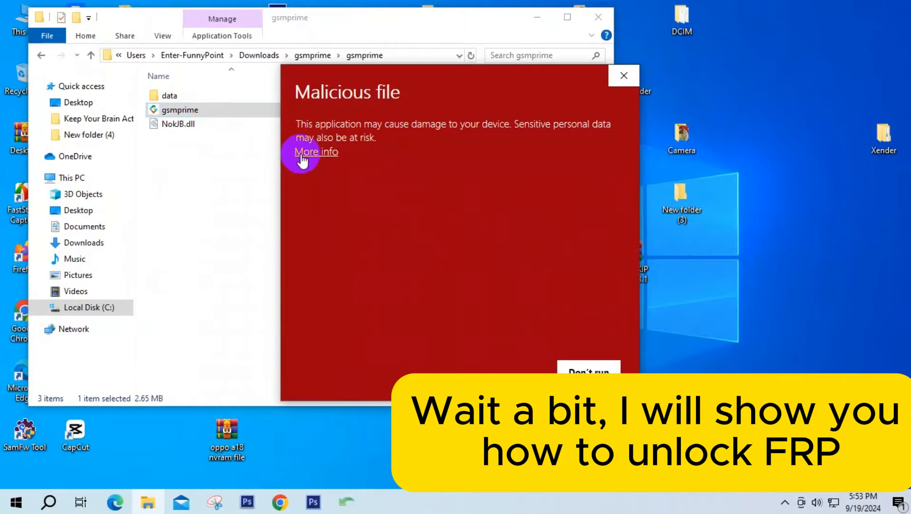
left_click(624, 75)
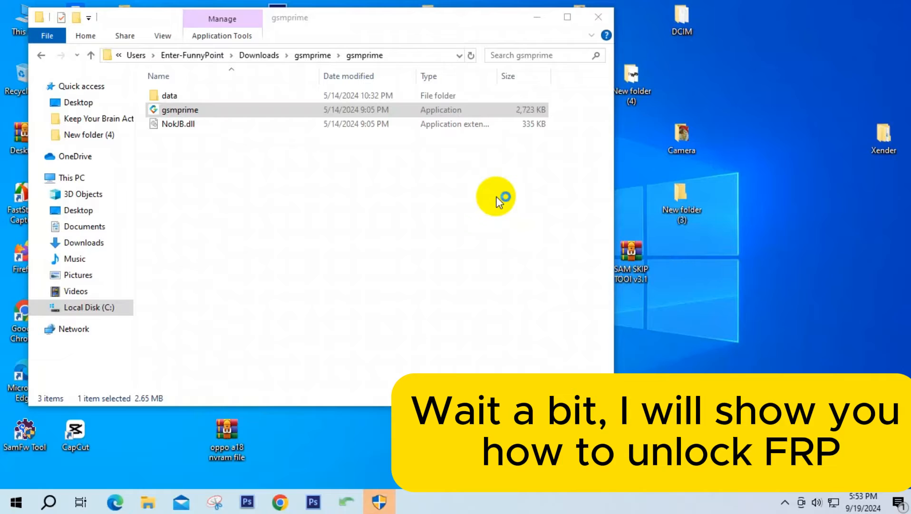
mouse_move(431, 492)
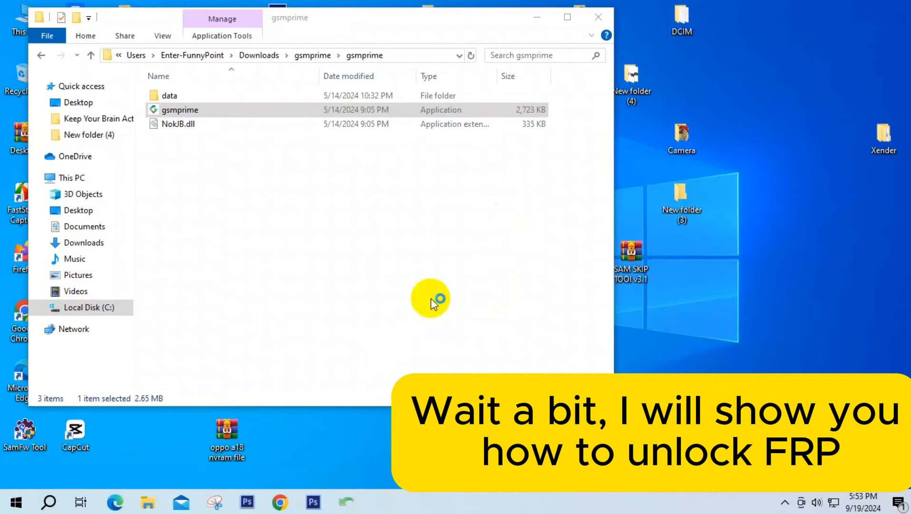
right_click(450, 73)
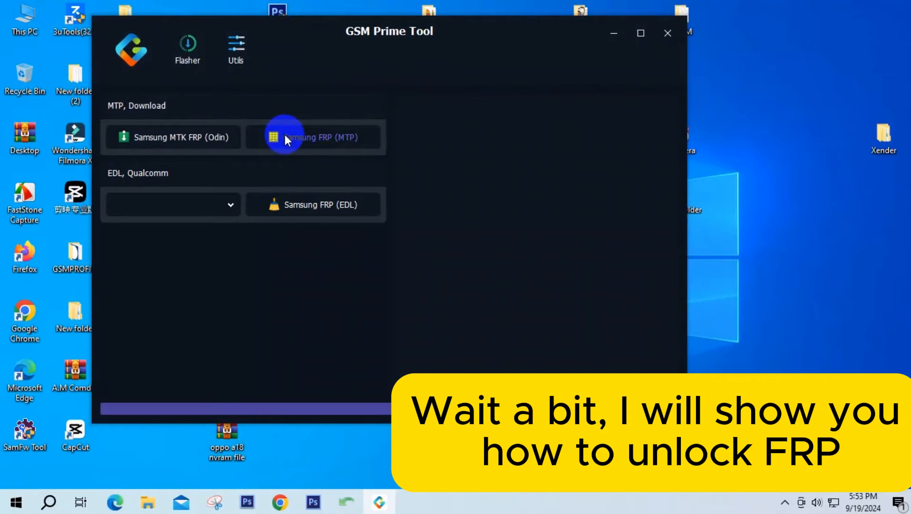
left_click(173, 205)
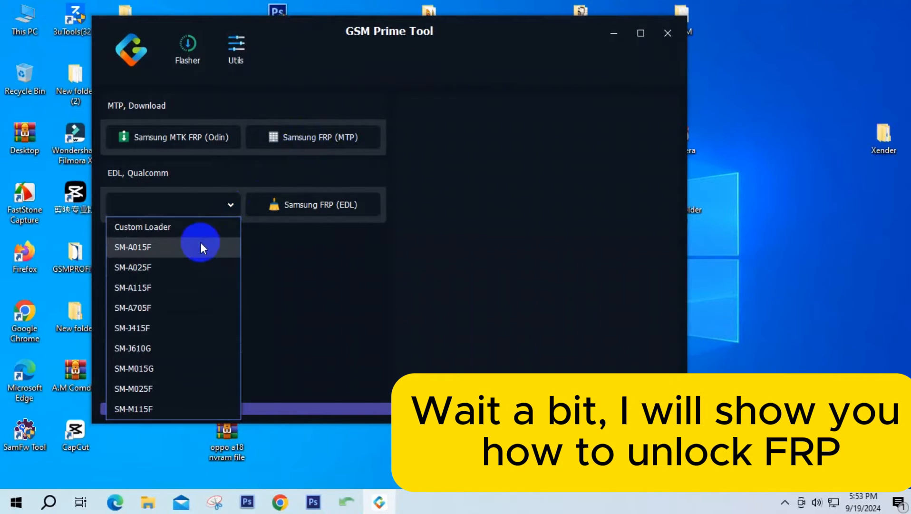
mouse_move(123, 304)
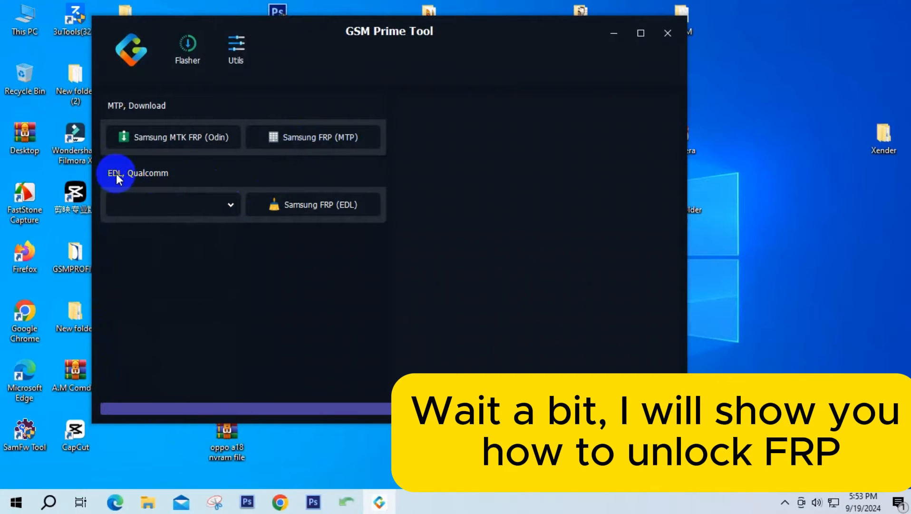
mouse_move(148, 59)
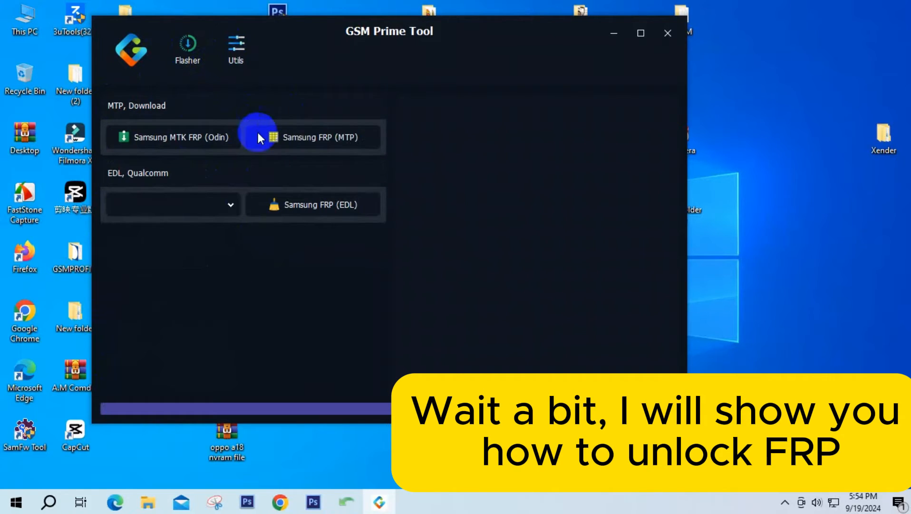
- Start the Samsung FRP (MTP) routine so the log detects the device port and checks Android
left_click(320, 137)
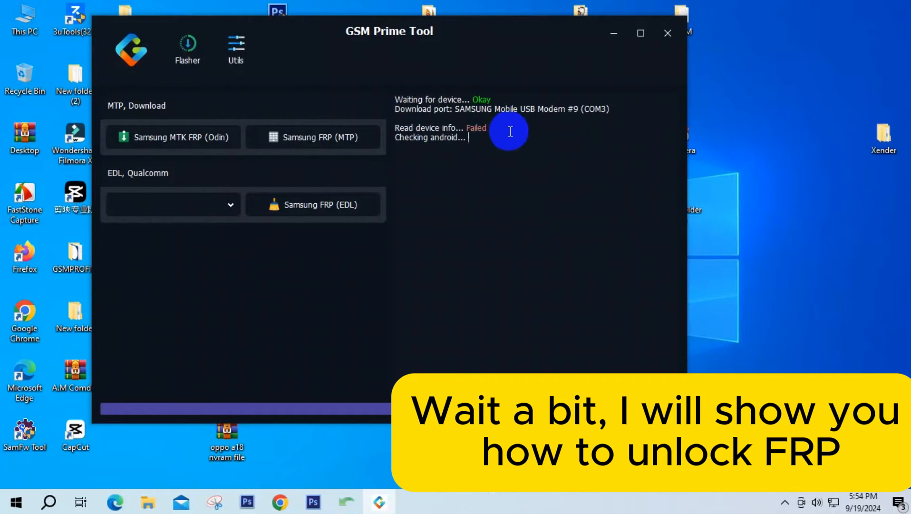
mouse_move(856, 372)
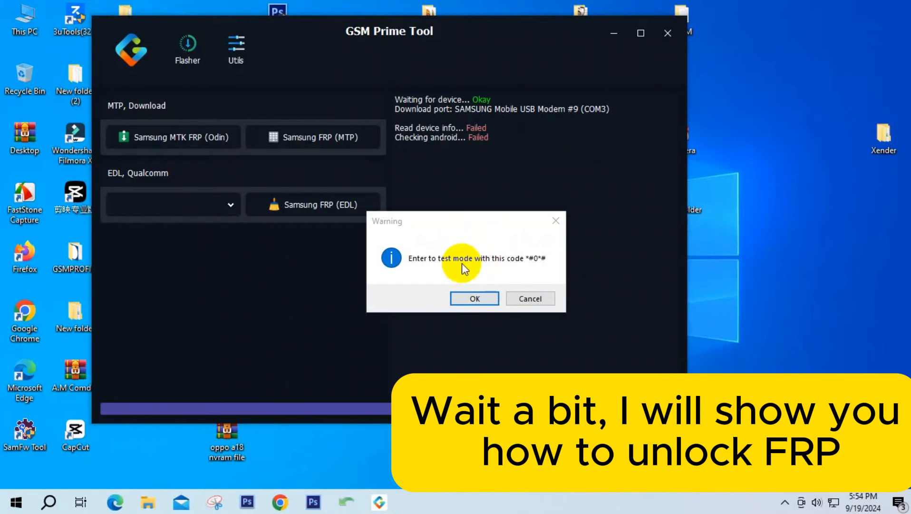
mouse_move(527, 339)
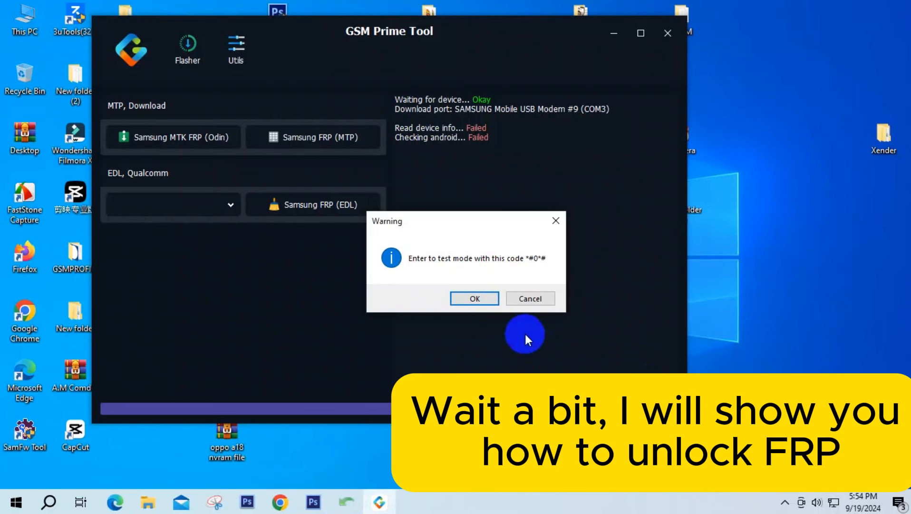
- Accept the *#0*# test-mode warning so the log proceeds to Reset FRP data
left_click(474, 298)
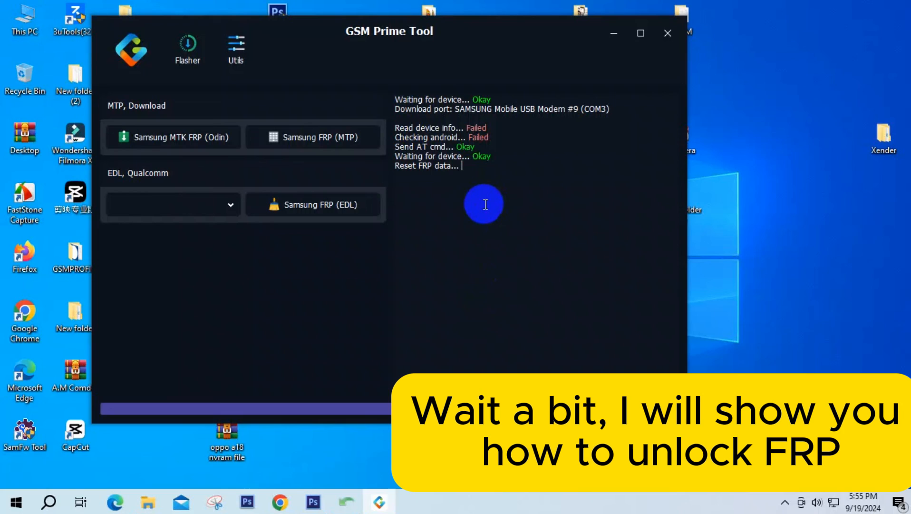
mouse_move(489, 192)
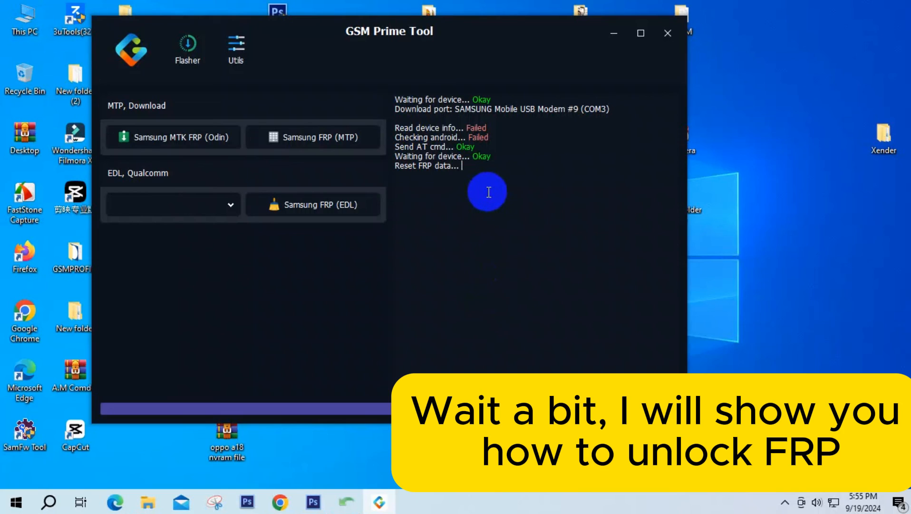